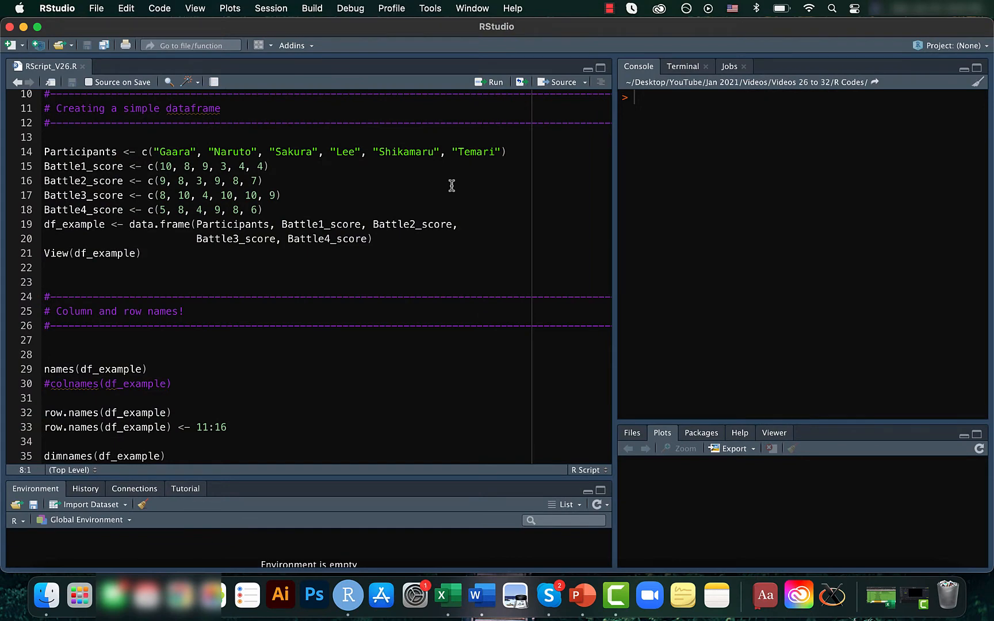
- Run the script lines defining Participants and the four Battle score vectors, building and viewing df_example
left_click(442, 151)
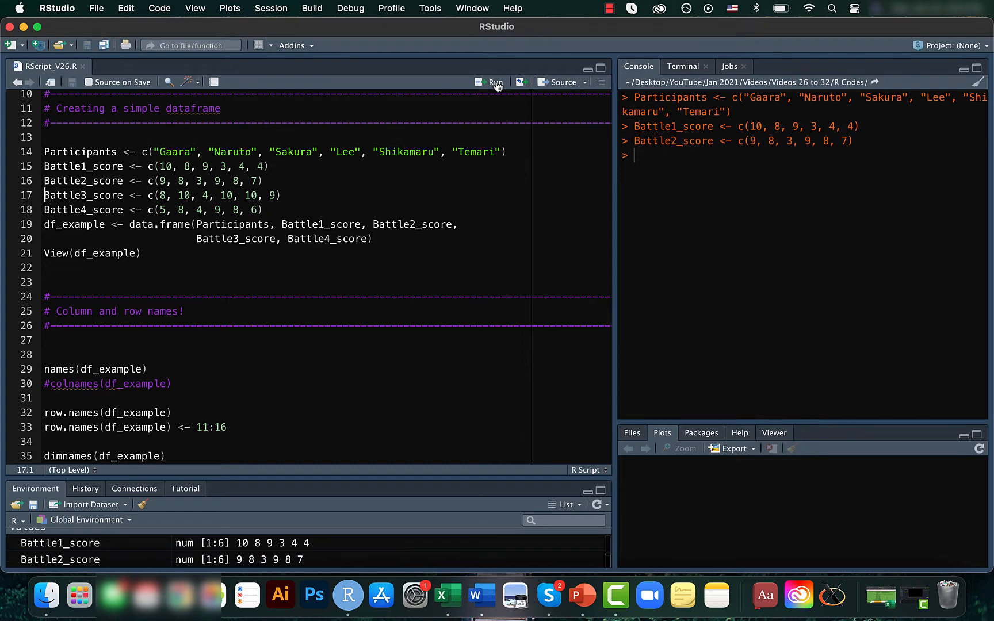
left_click(493, 82)
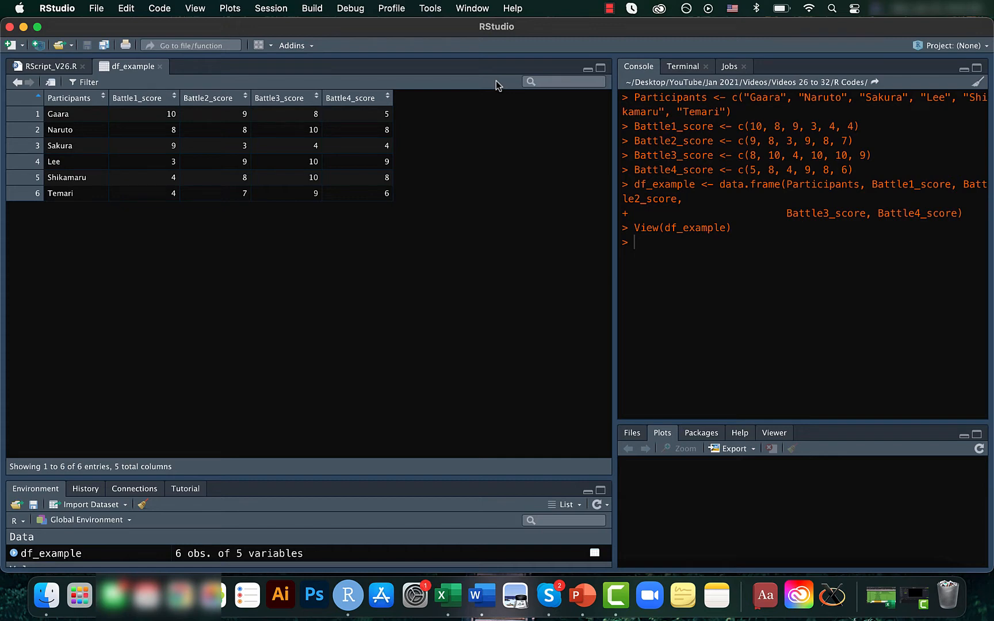
- Run names(df_example) and colnames(df_example) from the script to list the five column names
left_click(47, 66)
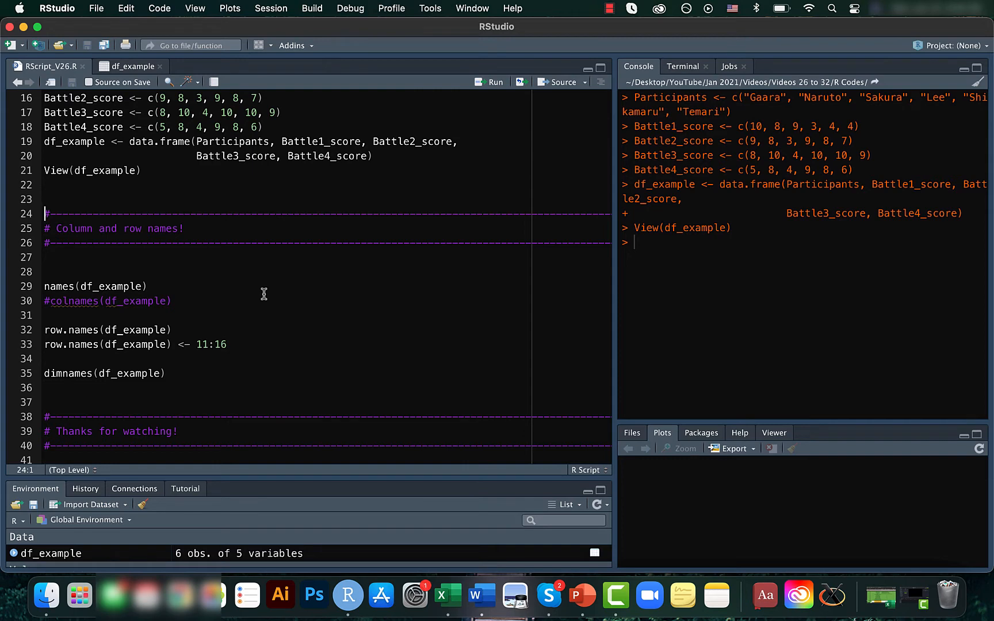
mouse_move(201, 290)
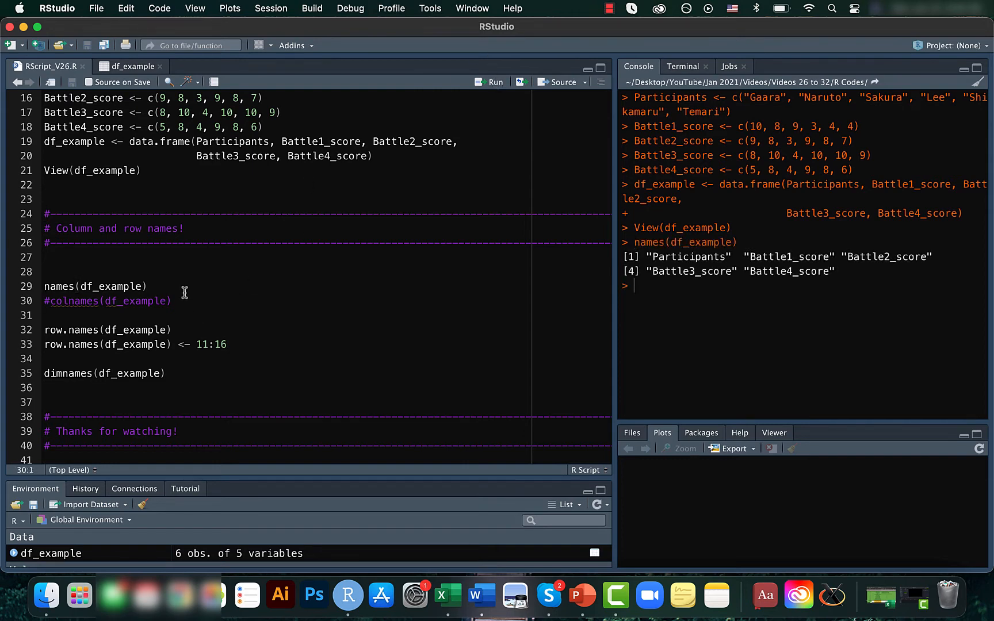
double_click(106, 301)
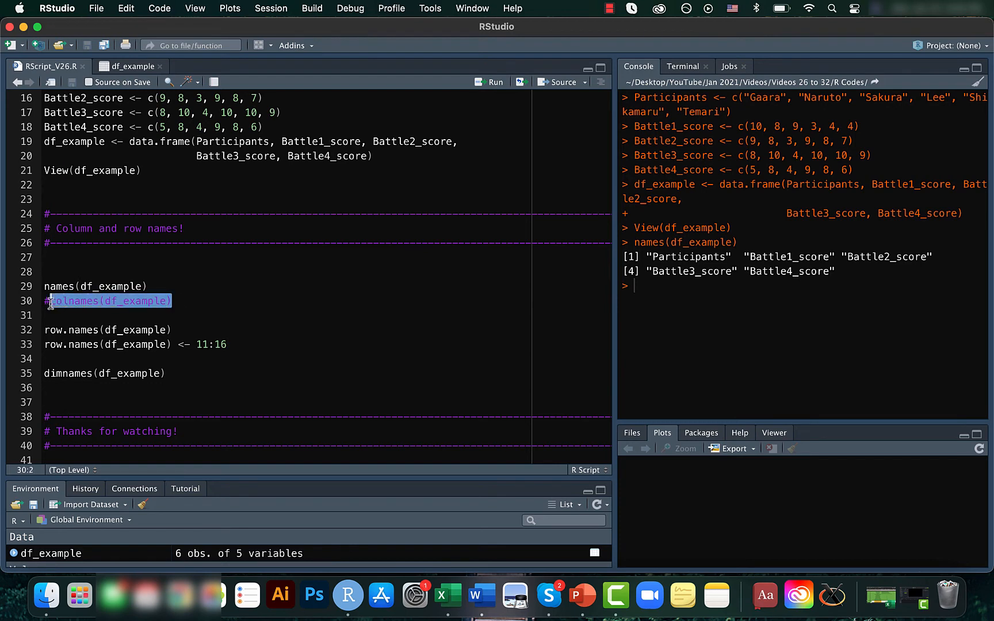
left_click(495, 82)
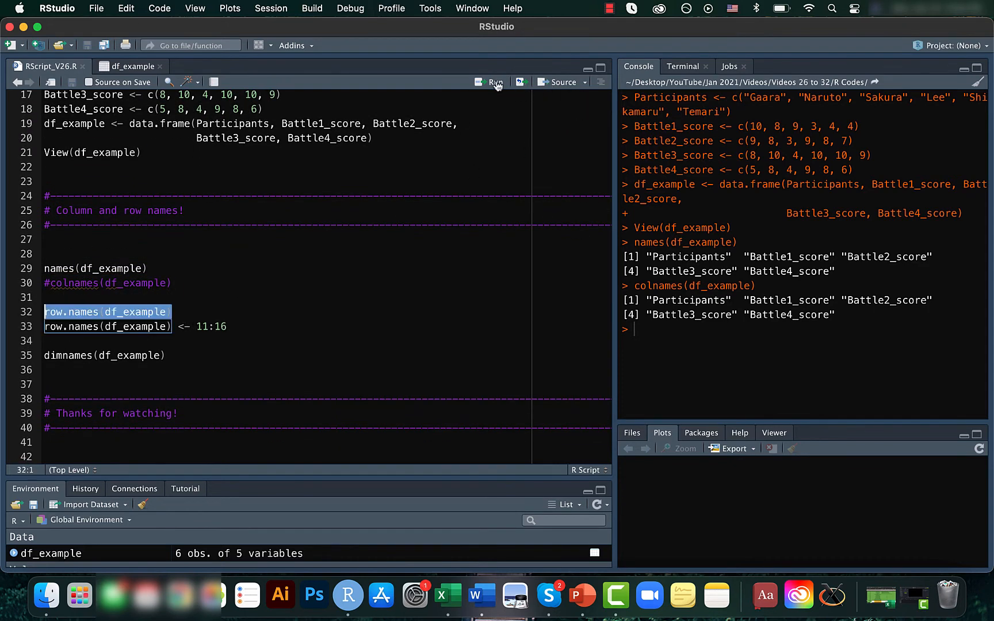
- Print row.names(df_example), returning "1" to "6", and compare with the table's rows
left_click(493, 81)
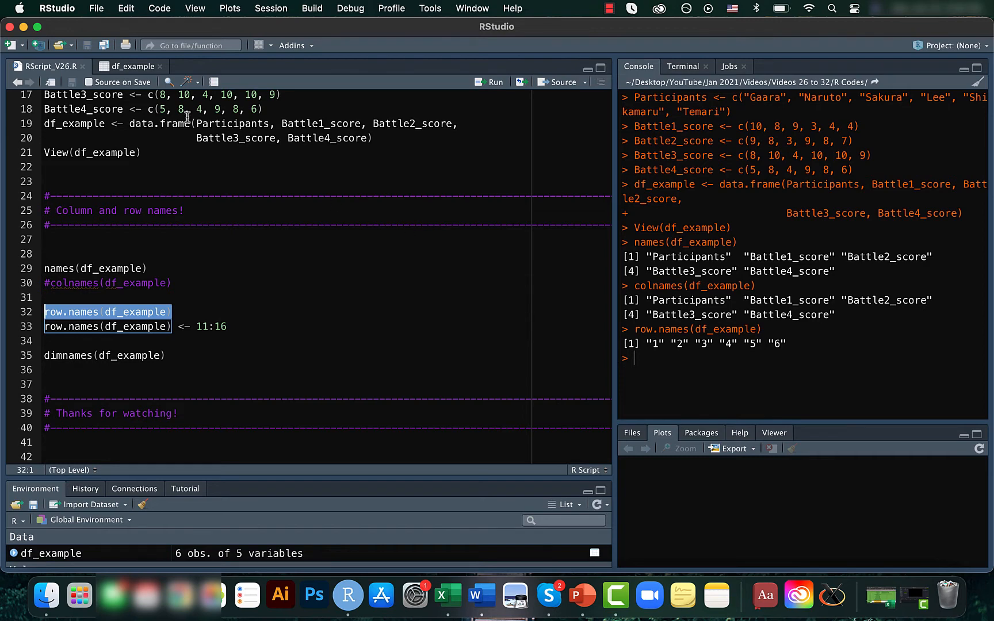
left_click(132, 66)
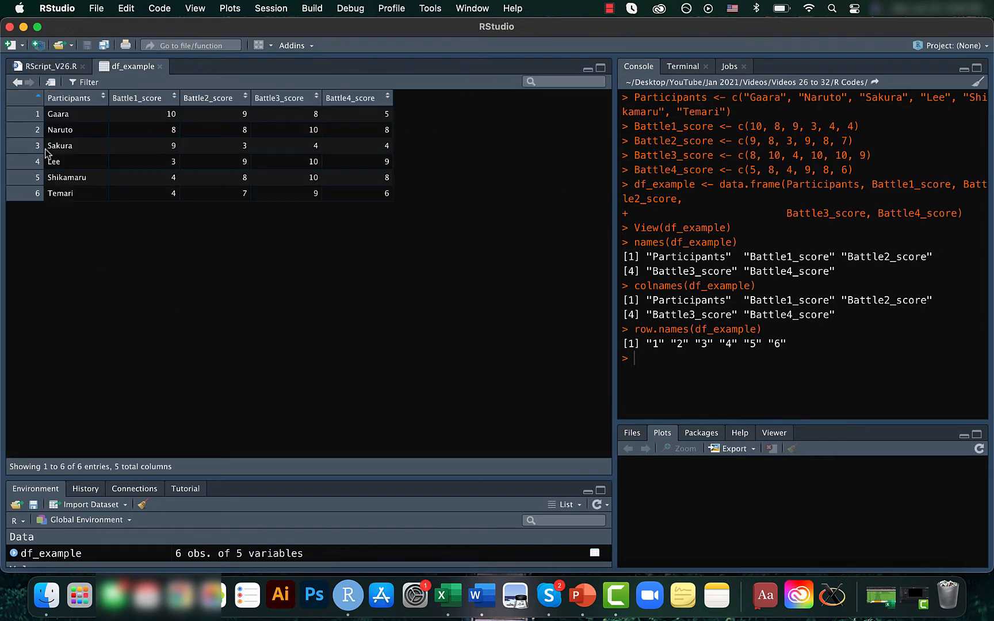
mouse_move(21, 133)
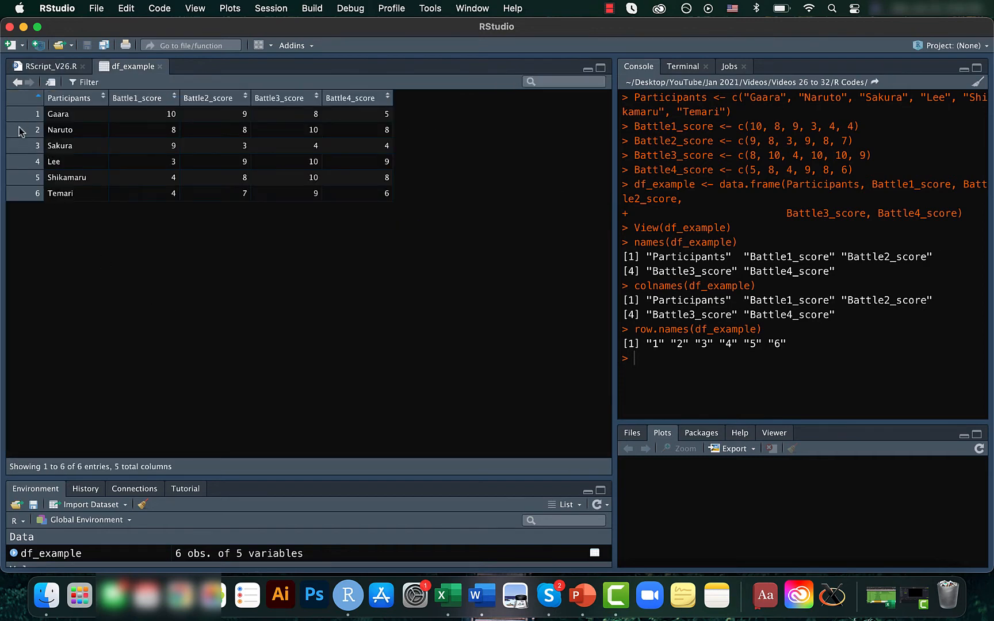
mouse_move(729, 353)
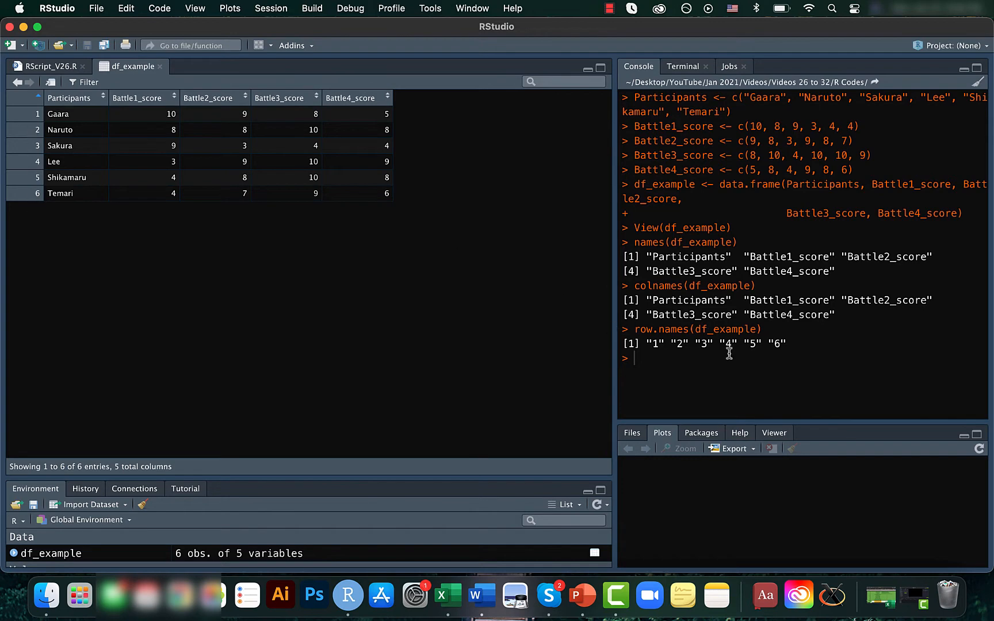
left_click(45, 66)
type("row.names(df_example) <- 11:16")
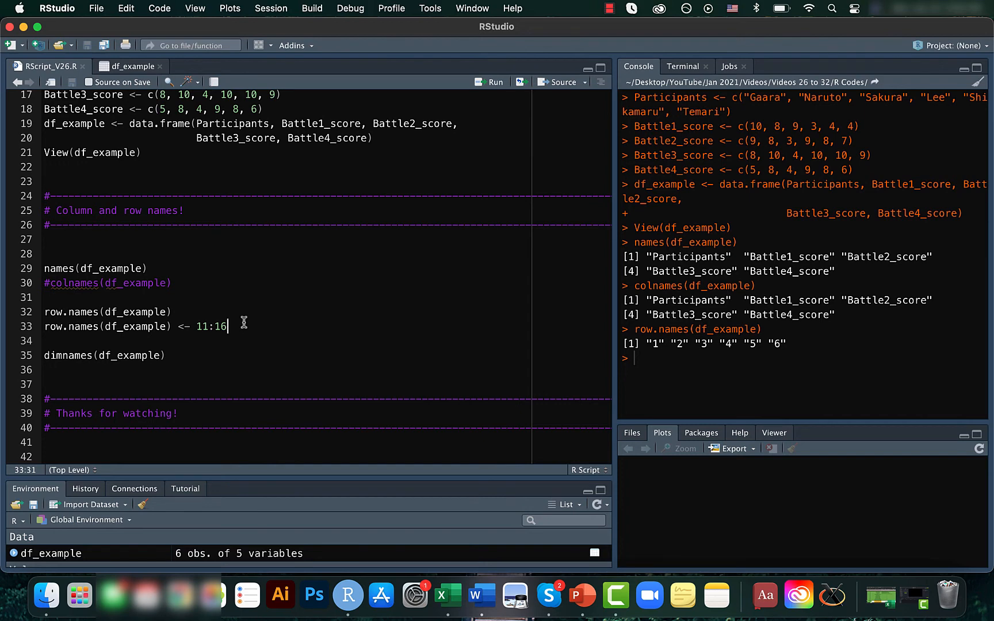
mouse_move(176, 325)
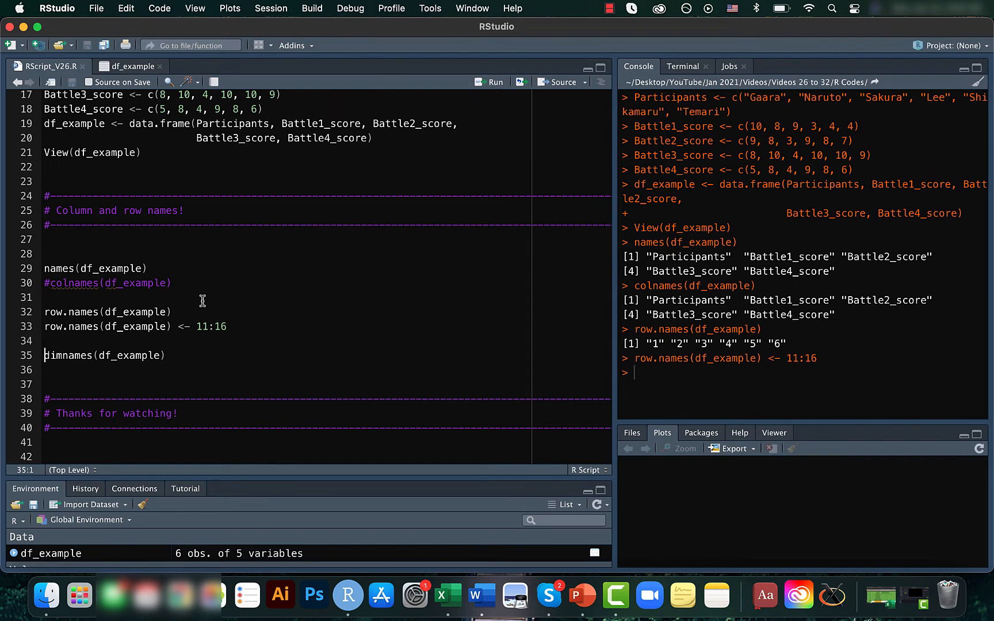
- Assign row names 11:16 to df_example and rerun row.names to confirm "11"–"16"
left_click(493, 82)
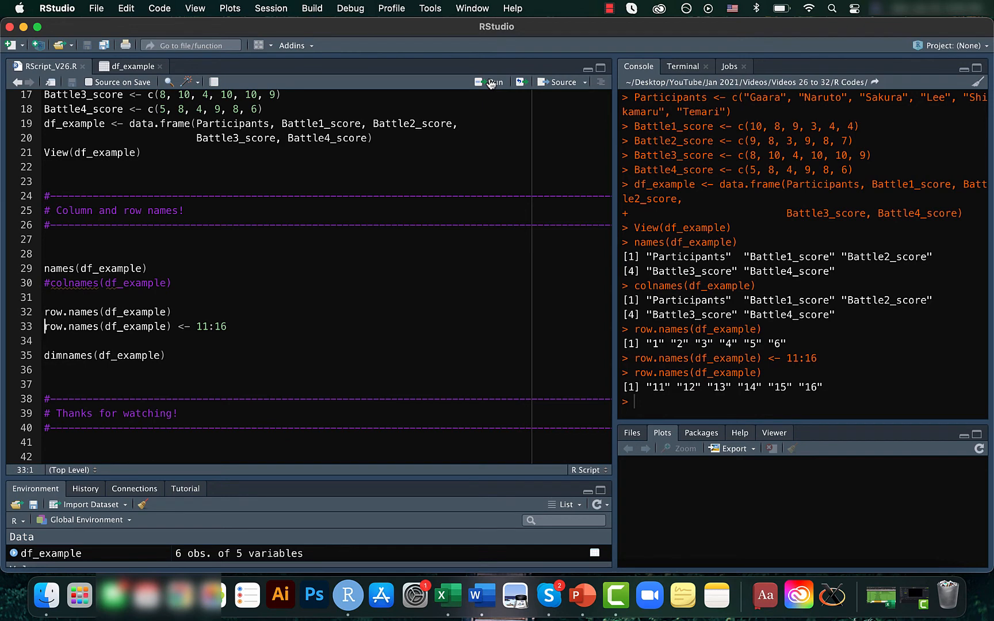
mouse_move(352, 297)
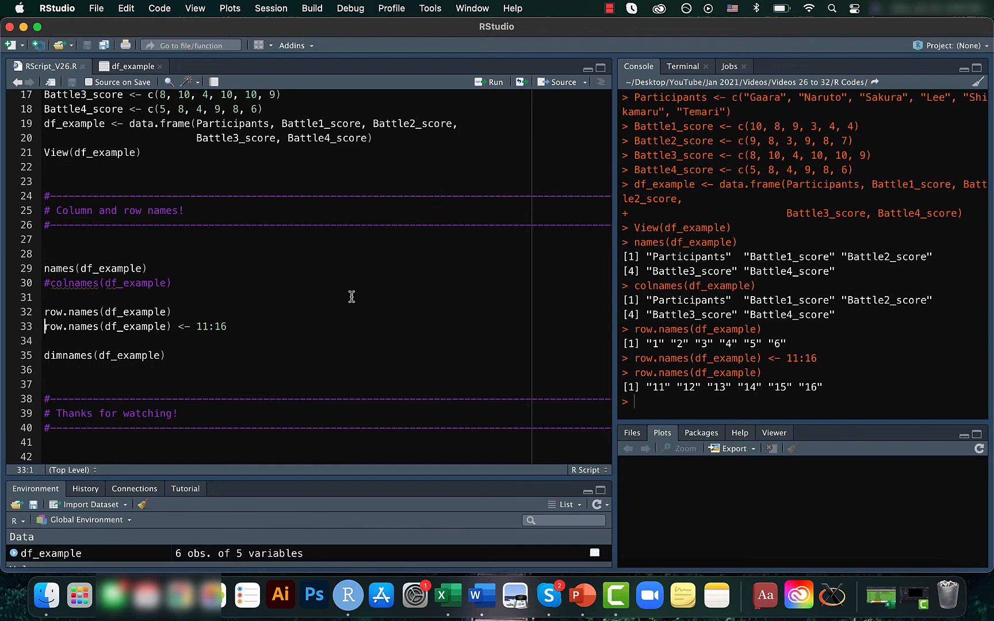
mouse_move(214, 352)
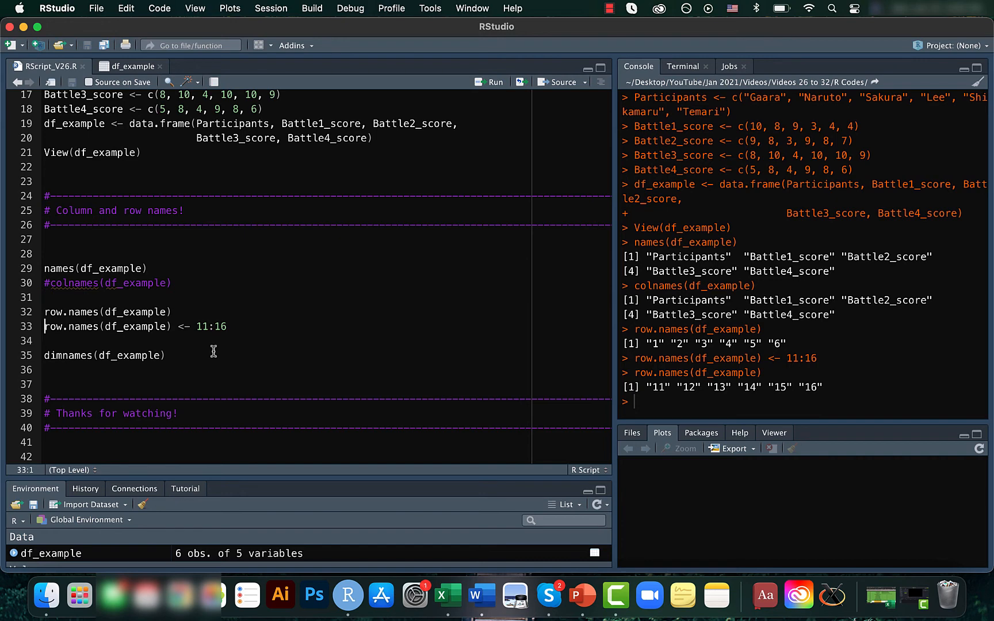
- Run dimnames(df_example) on line 35, showing row names "11"–"16" and five column names
left_click(169, 355)
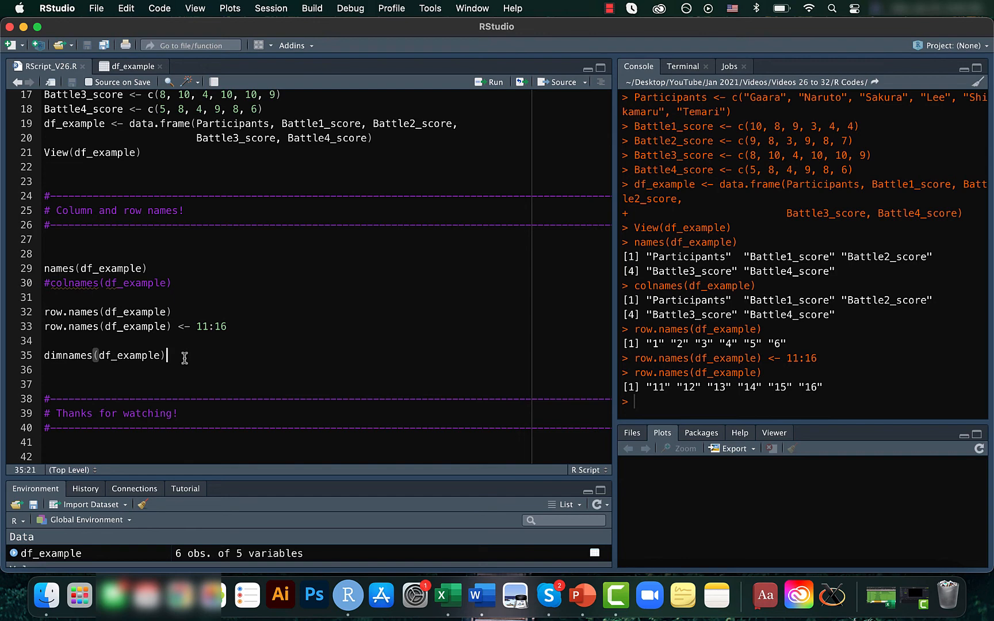
left_click(493, 82)
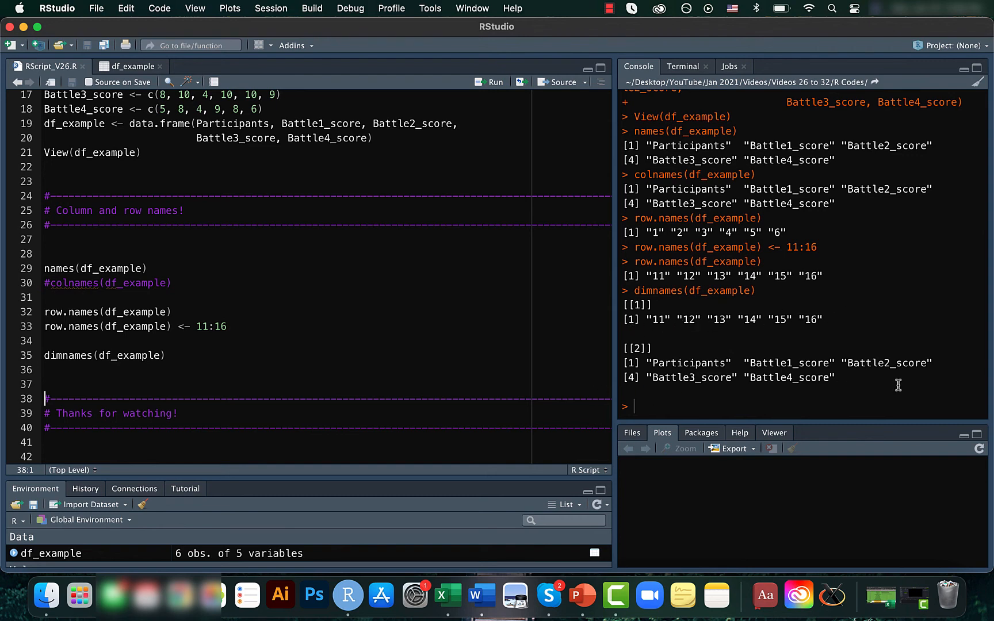
mouse_move(346, 277)
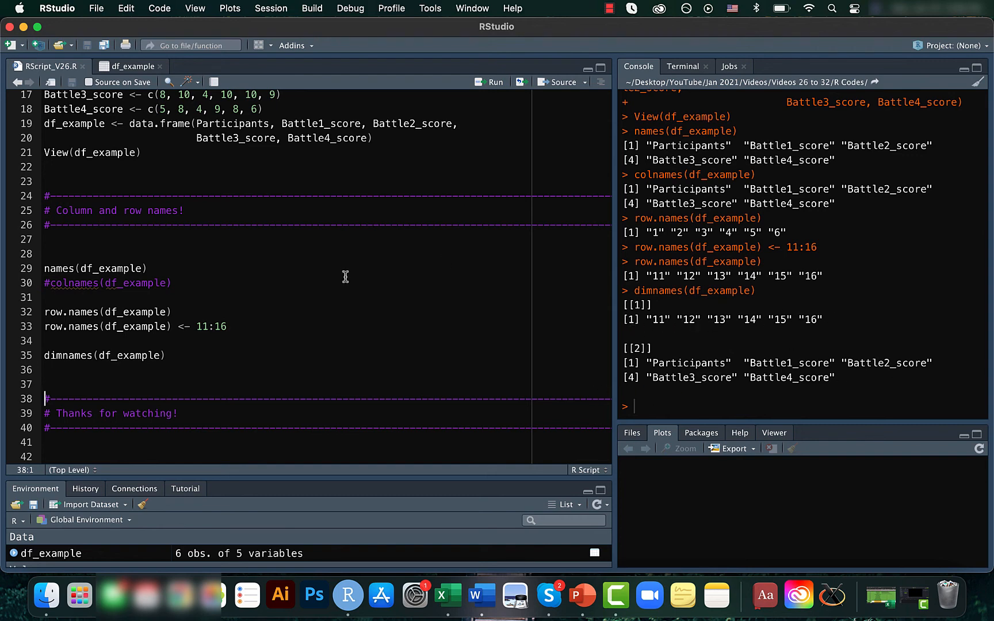